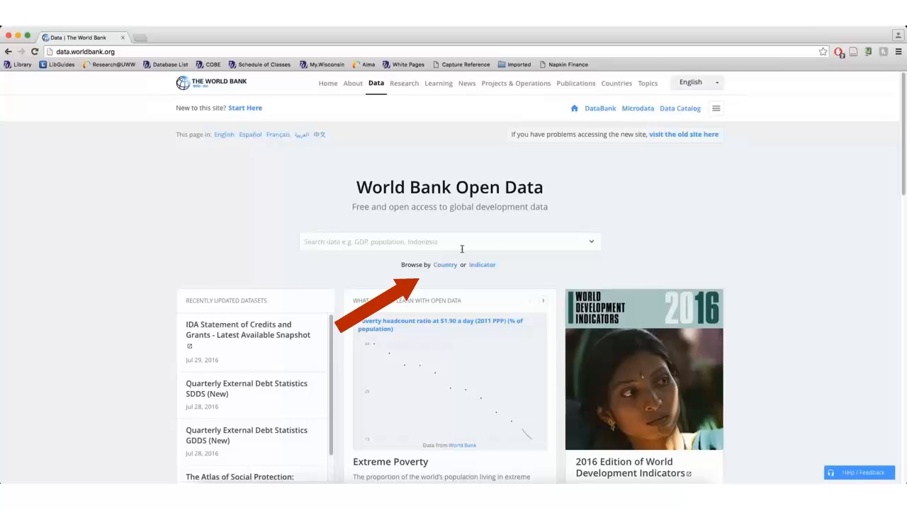
# Navigate via Browse by Country and the letter I to Indonesia's country page.
pyautogui.click(445, 265)
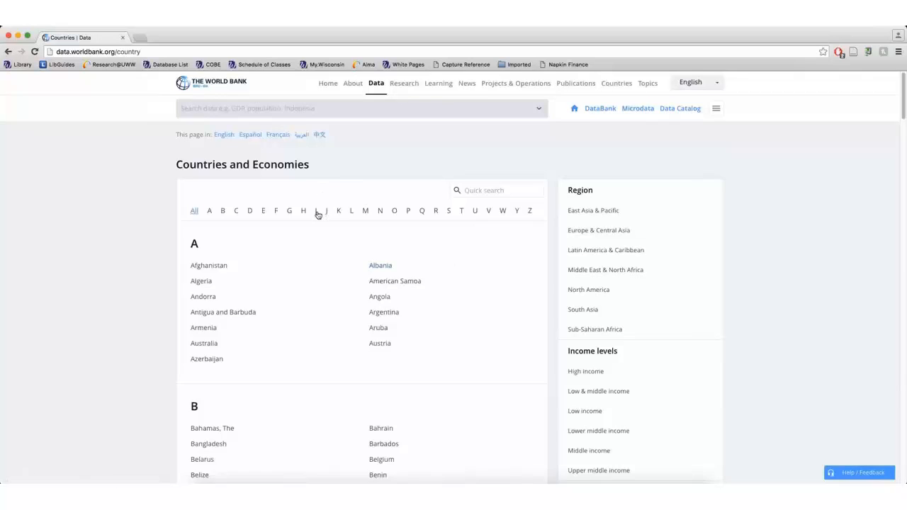
pyautogui.click(326, 210)
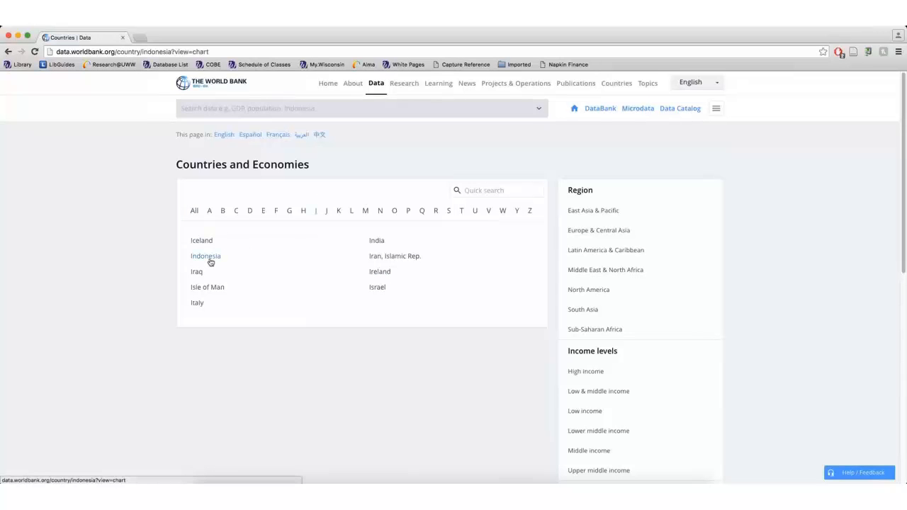
pyautogui.click(206, 255)
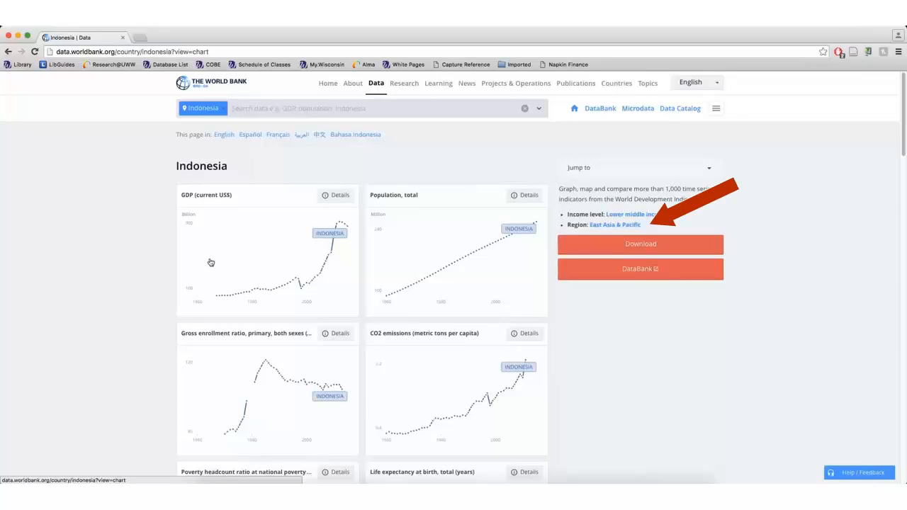
pyautogui.moveTo(619, 225)
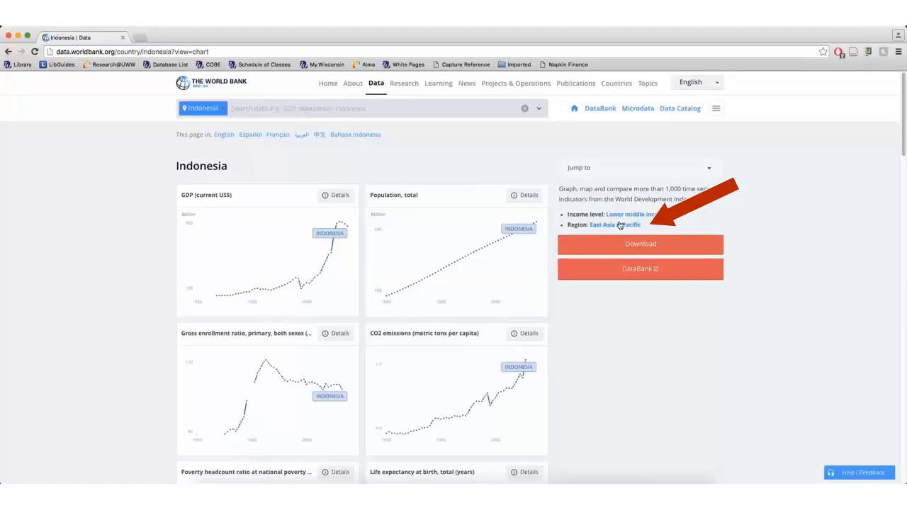
# Launch DataBank from Indonesia's page to show its World Development Indicators table.
pyautogui.click(614, 224)
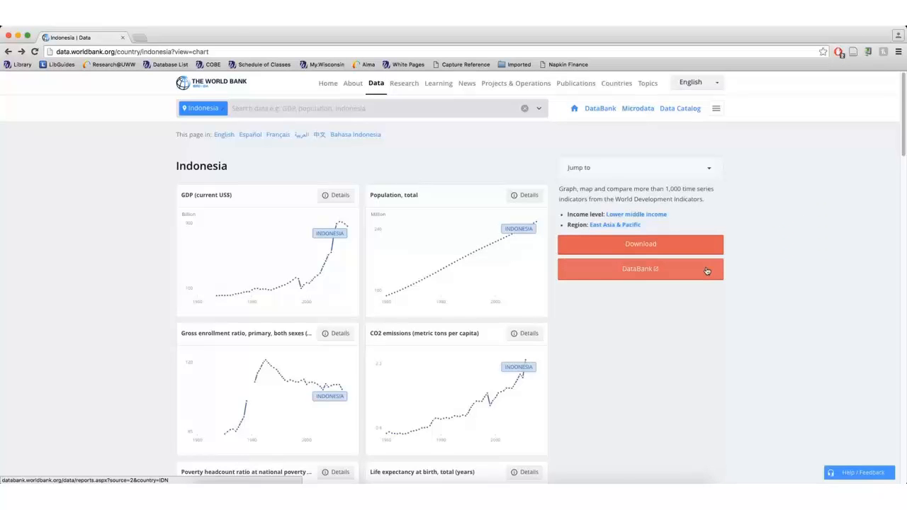
pyautogui.click(641, 270)
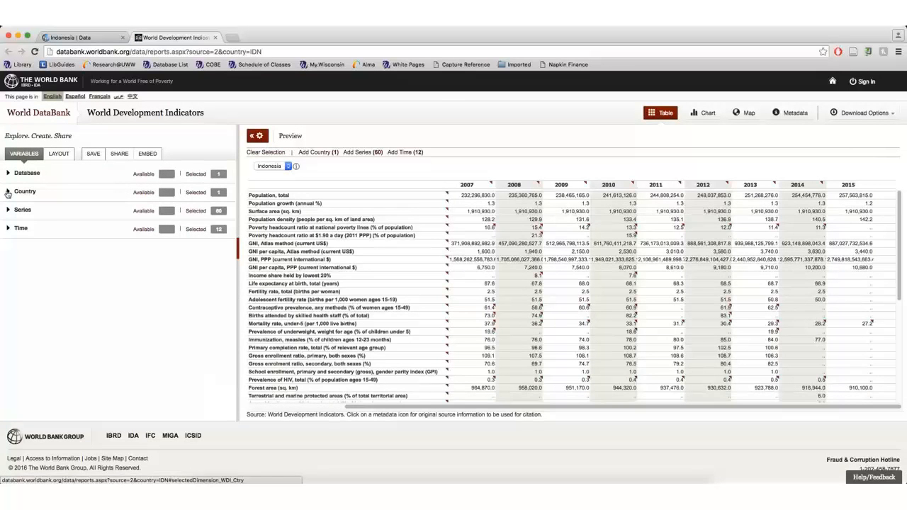
# Switch back to the 'Indonesia | Data' browser tab, leaving the DataBank table open.
pyautogui.click(25, 191)
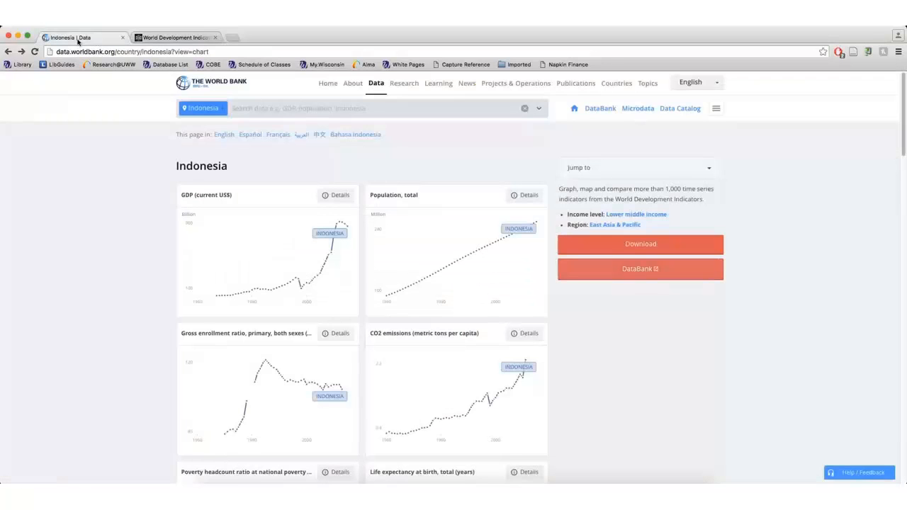
pyautogui.scroll(-3)
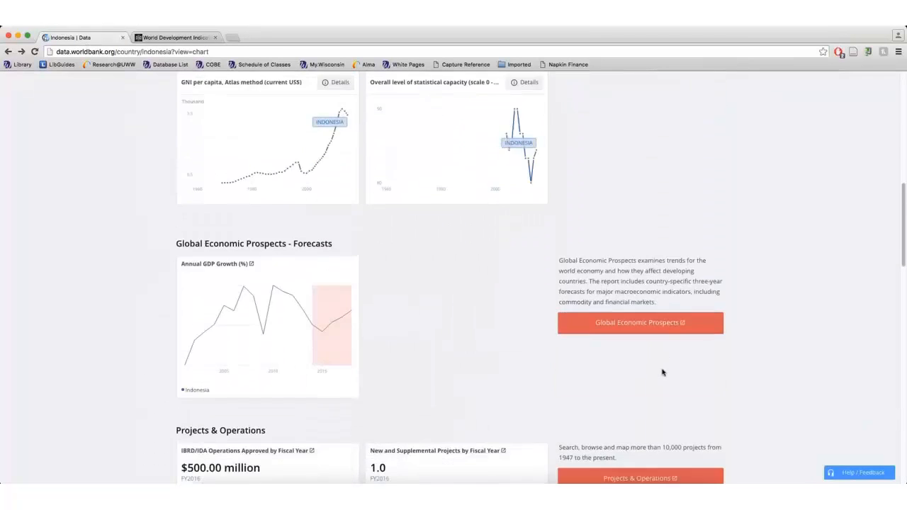
pyautogui.scroll(-3)
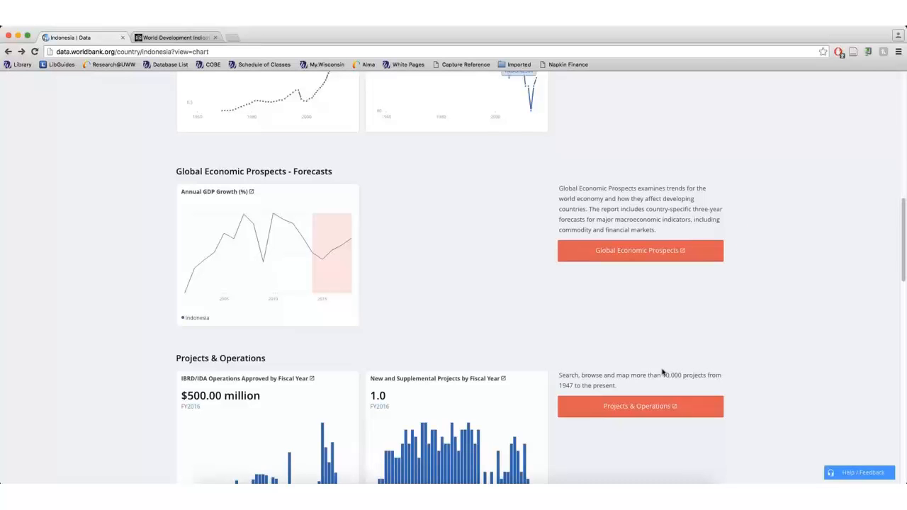
pyautogui.scroll(-3)
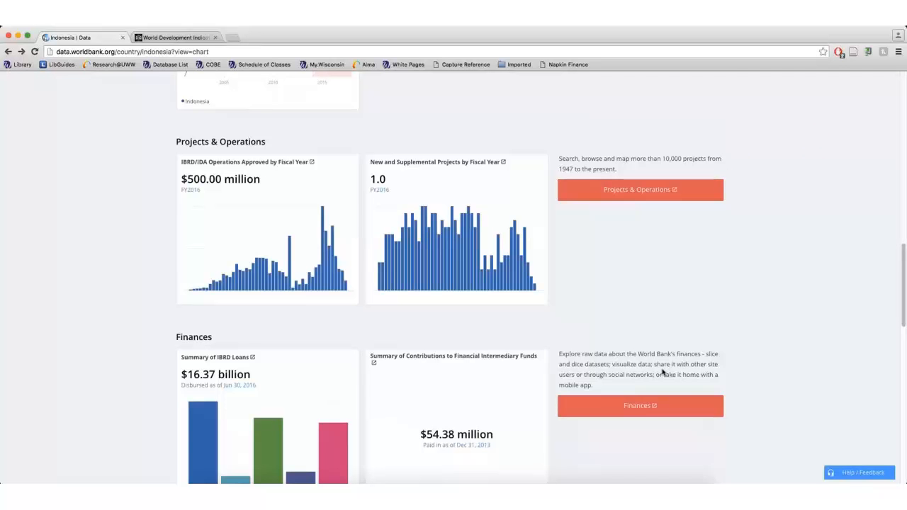
pyautogui.scroll(-3)
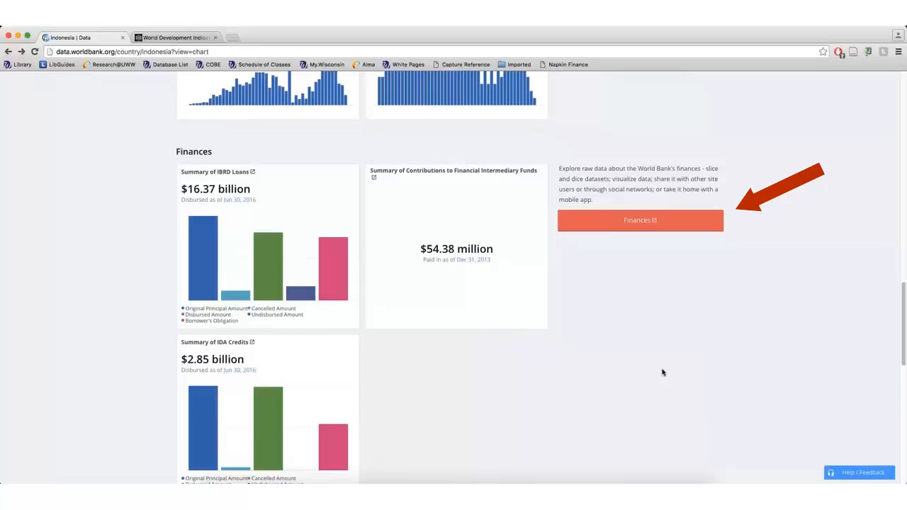
pyautogui.scroll(-3)
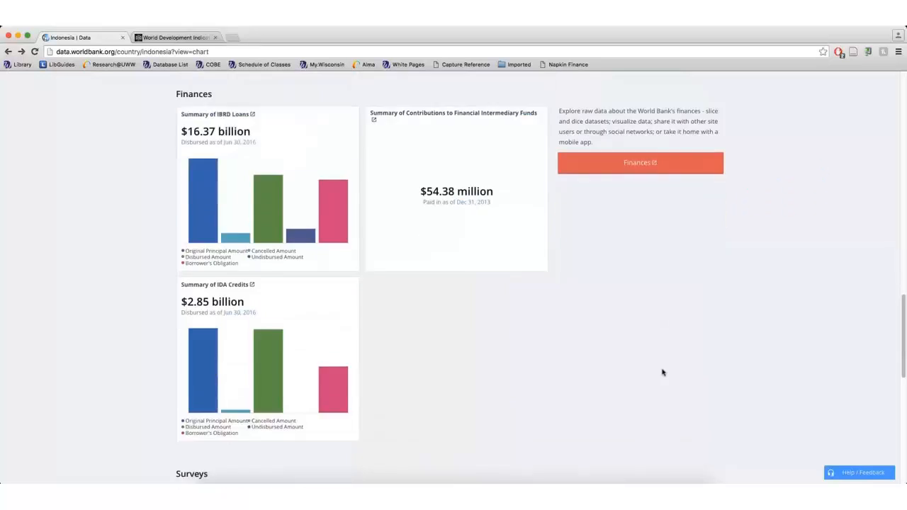
pyautogui.scroll(-3)
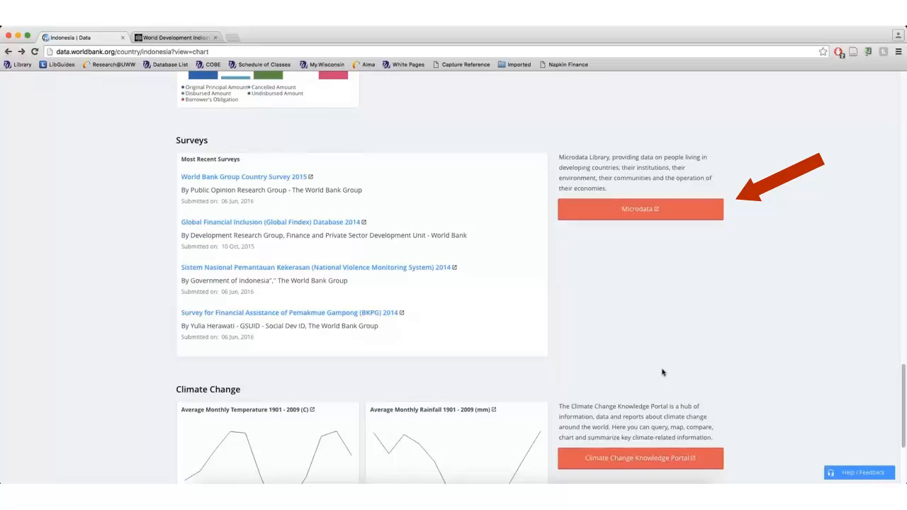
pyautogui.scroll(-3)
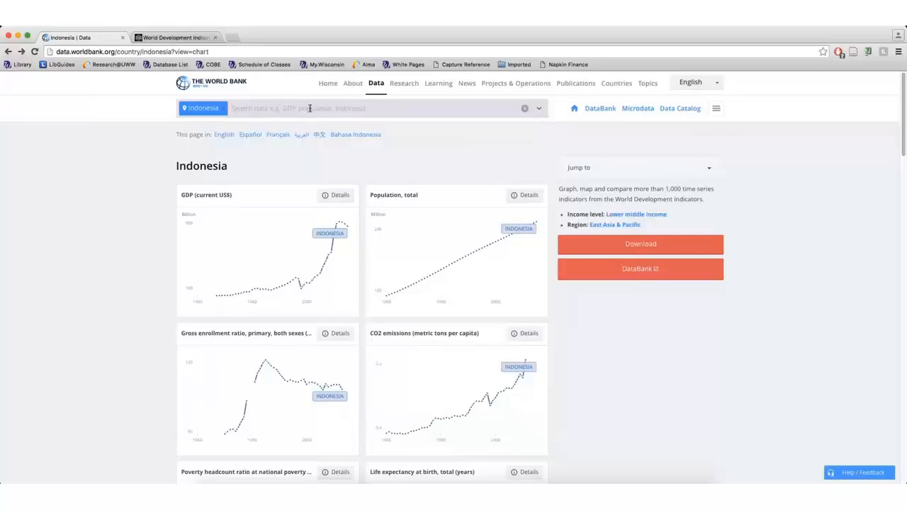
# Search 'energy' and load the Energy use (kg of oil equivalent per capita) chart for Indonesia.
pyautogui.write('energy')
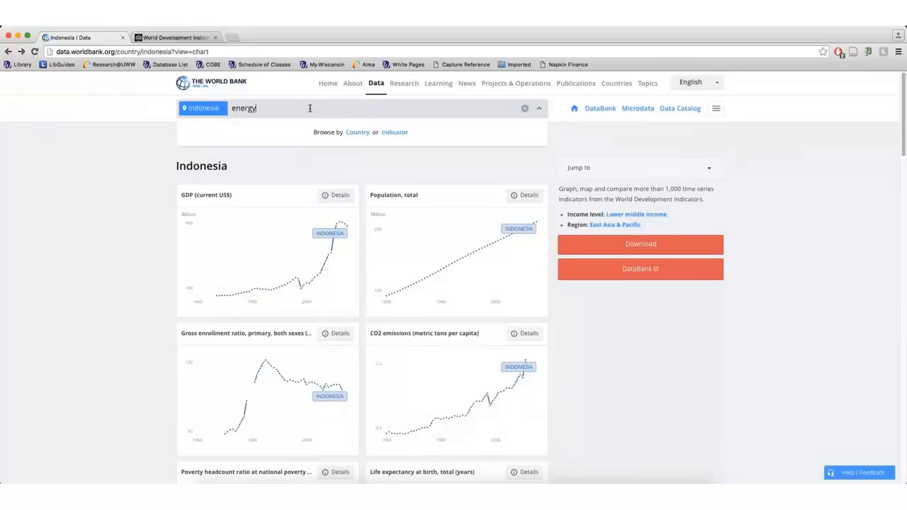
pyautogui.write('energy')
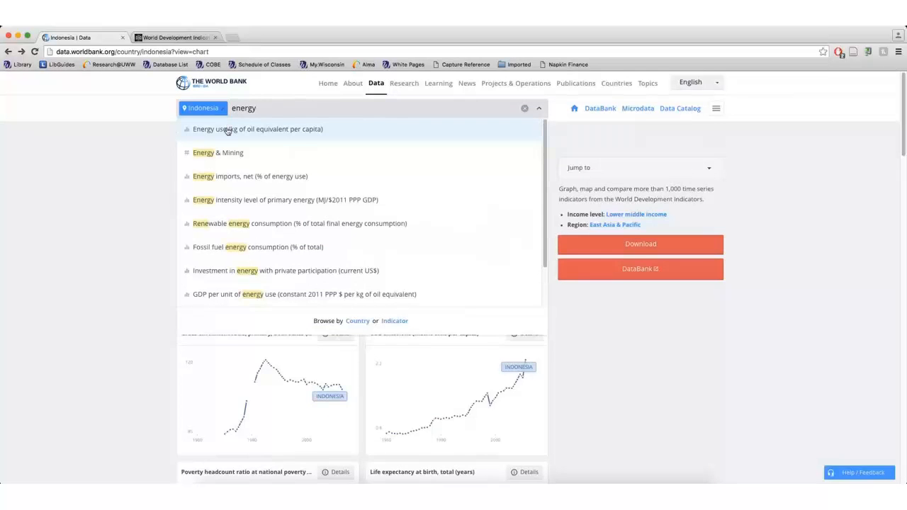
pyautogui.click(258, 129)
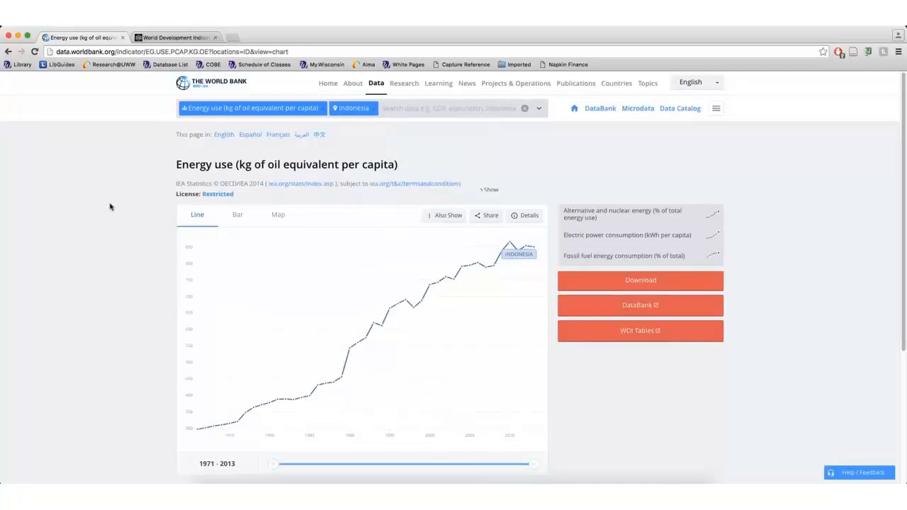
pyautogui.scroll(-3)
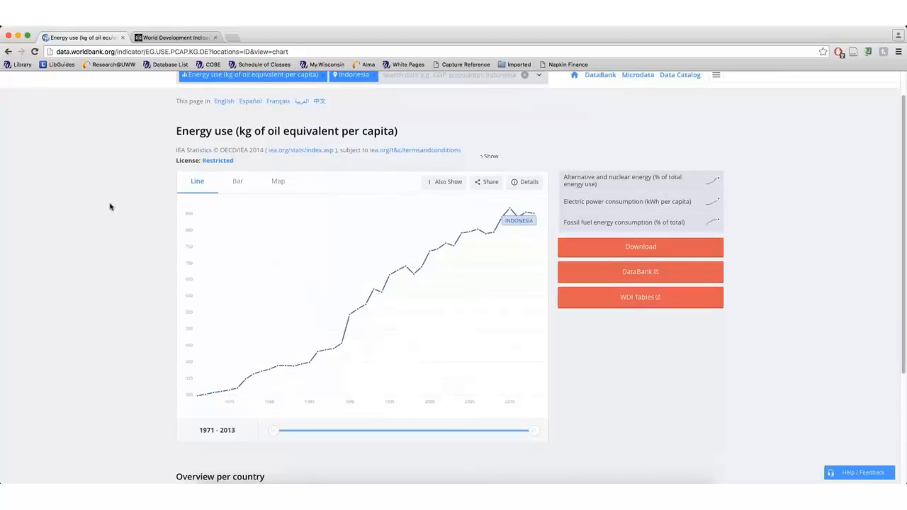
pyautogui.moveTo(97, 170)
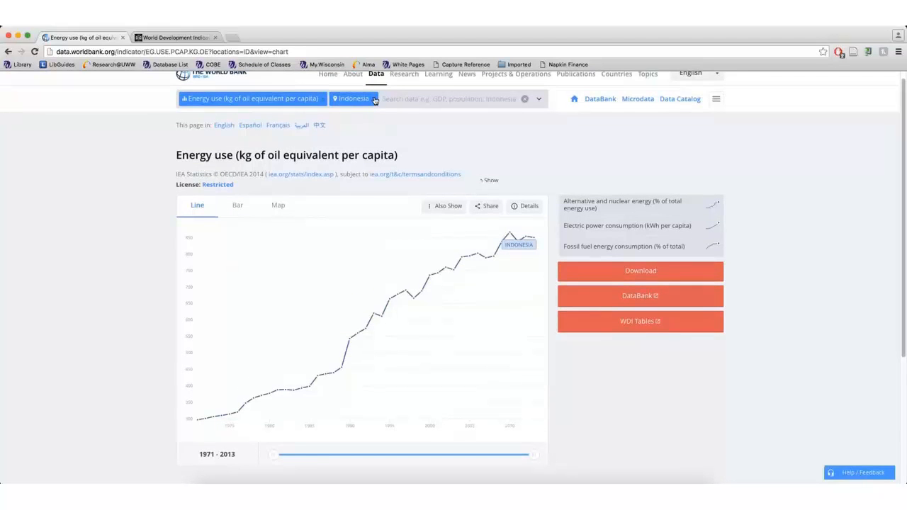
# Remove the Indonesia filter to show world values and show the indicator's Details panel.
pyautogui.click(374, 99)
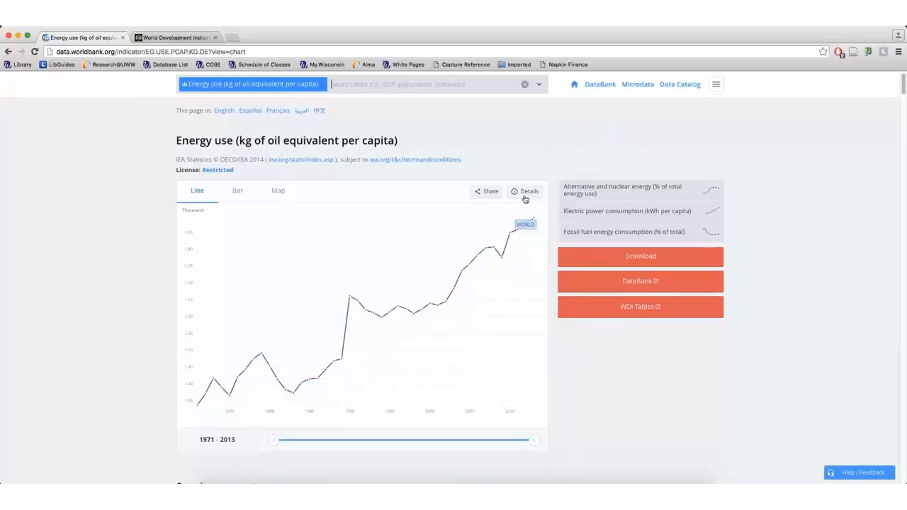
pyautogui.click(530, 191)
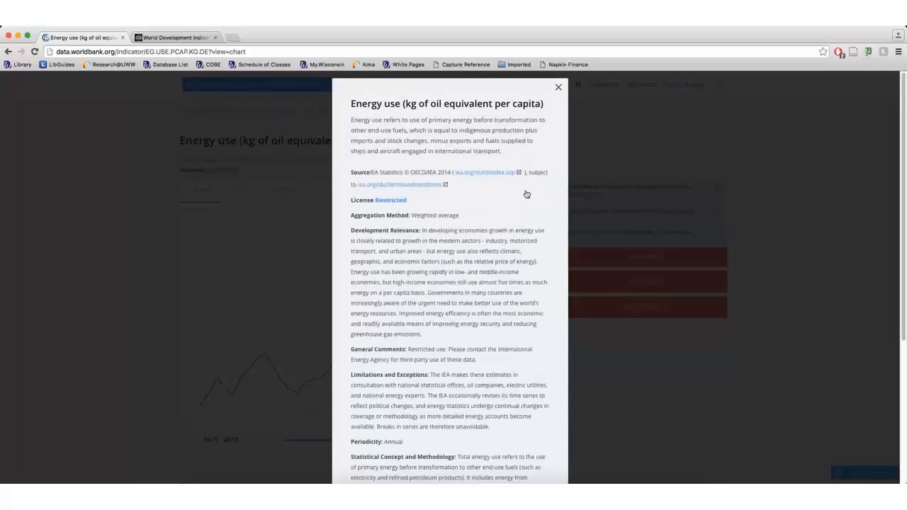